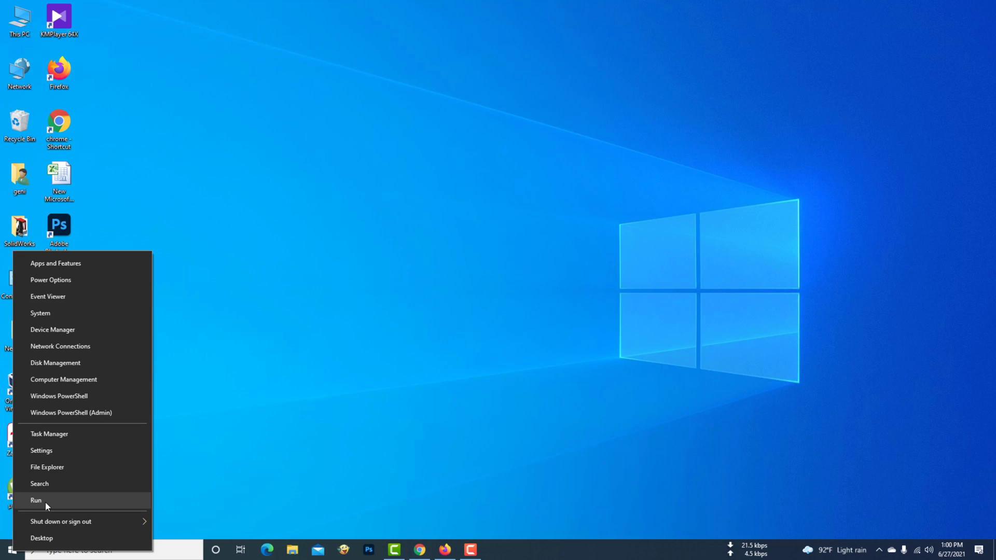
Enter tpm.msc in the Windows Run dialog without submitting it yet.
click(36, 500)
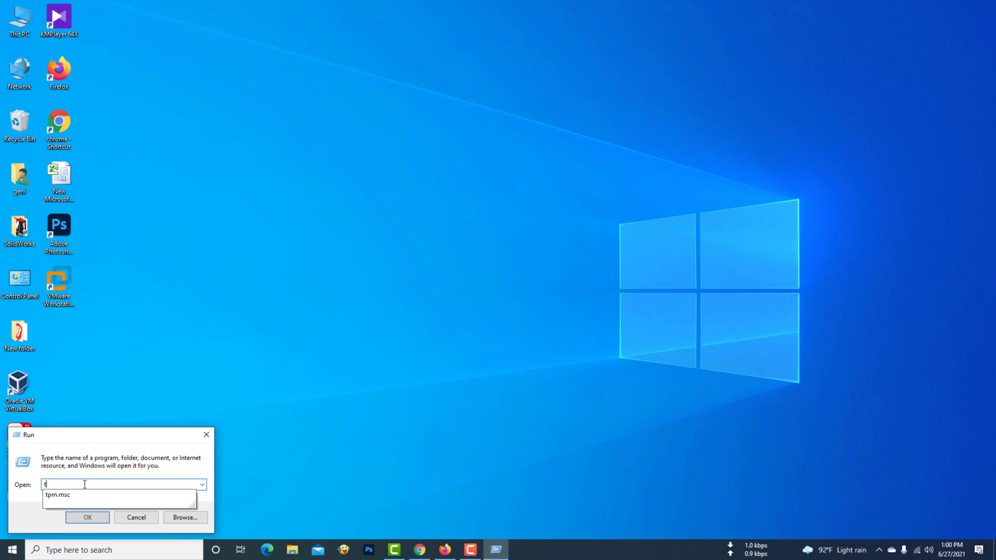
text(pm.msc)
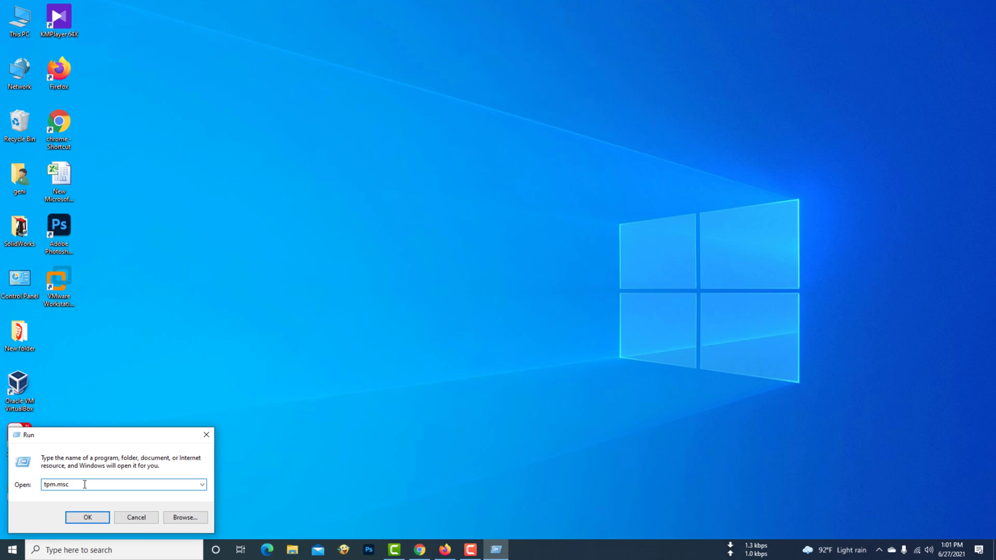
Launch TPM Management, note 'Compatible TPM cannot be found', and close the console.
click(87, 517)
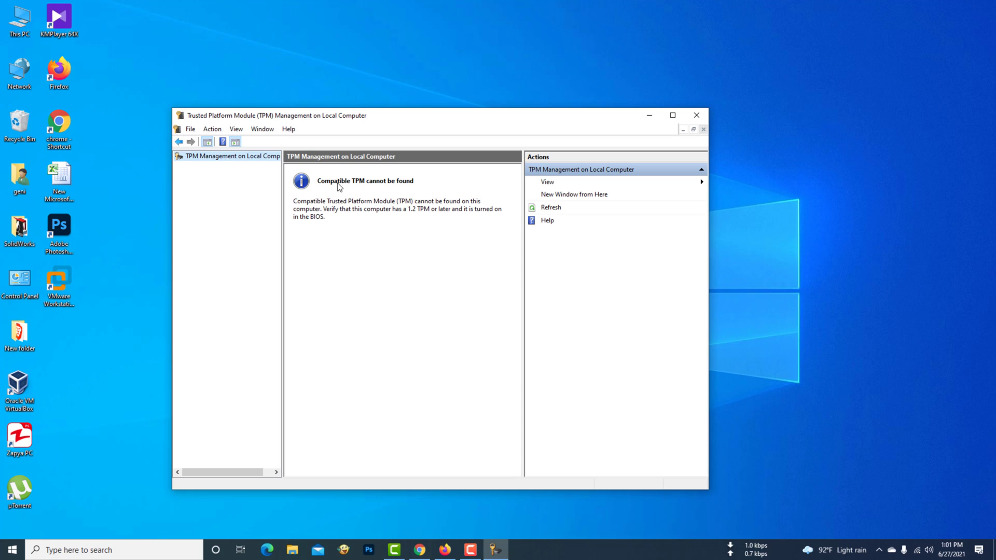
mouse_move(263, 233)
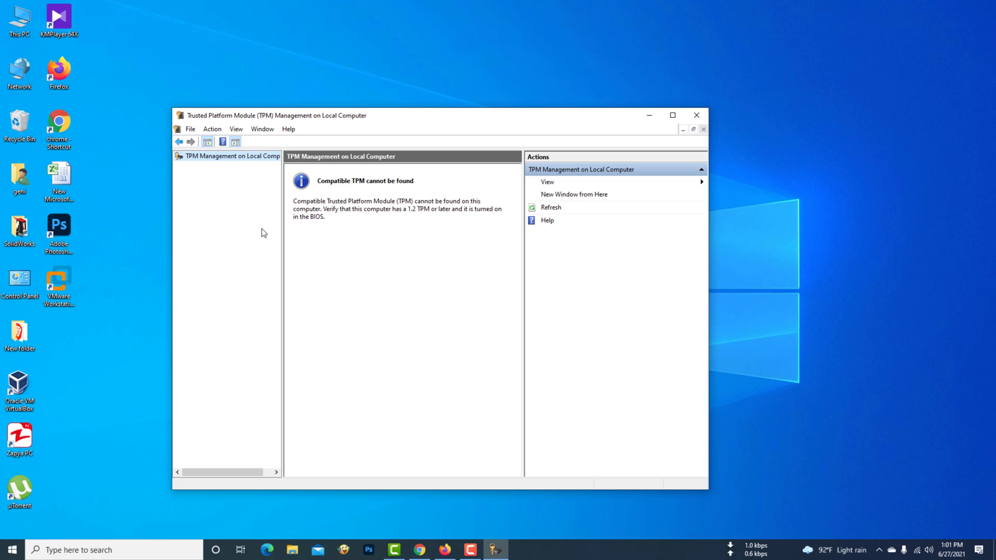
mouse_move(354, 197)
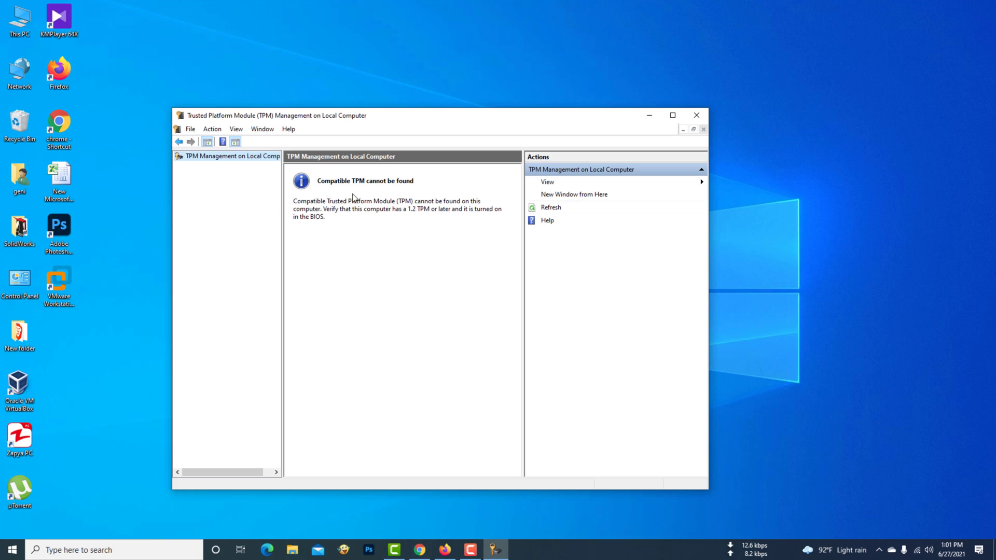
click(695, 115)
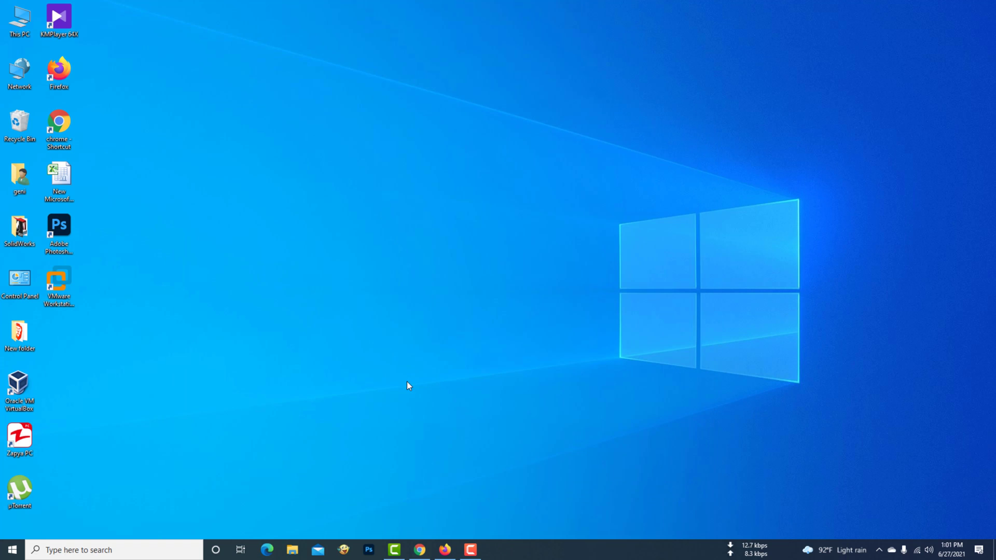
Restart the PC from the Start menu's Power options to reach the BIOS setup.
click(10, 550)
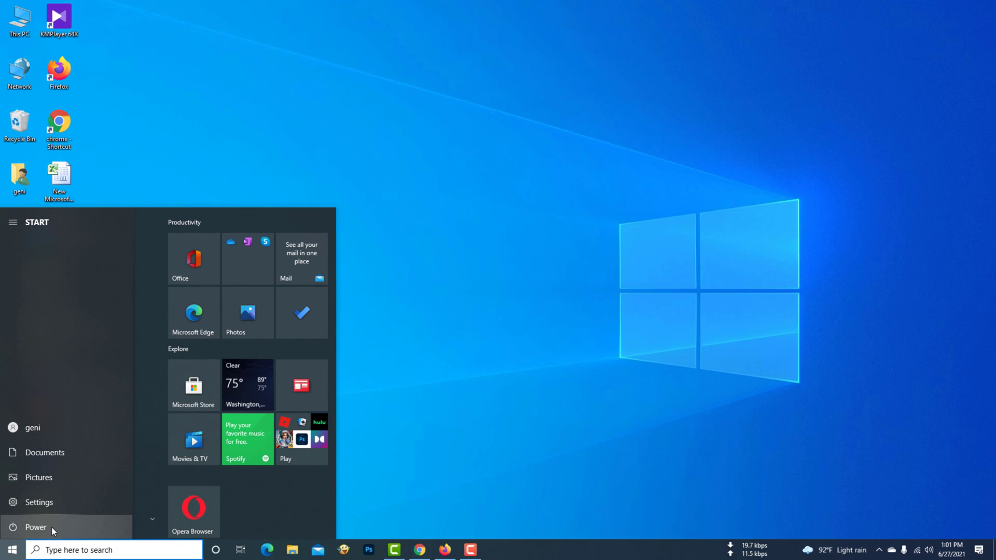
click(34, 527)
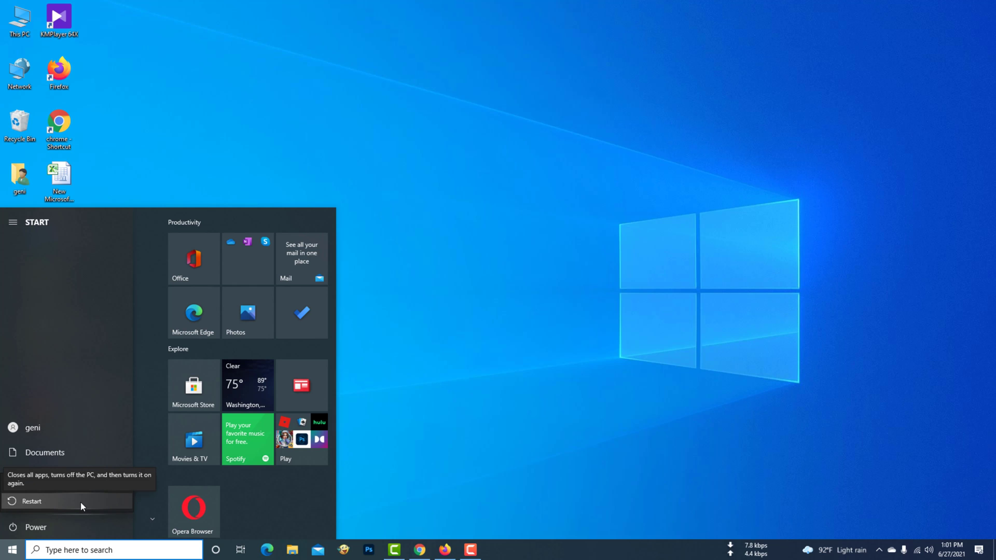
click(30, 501)
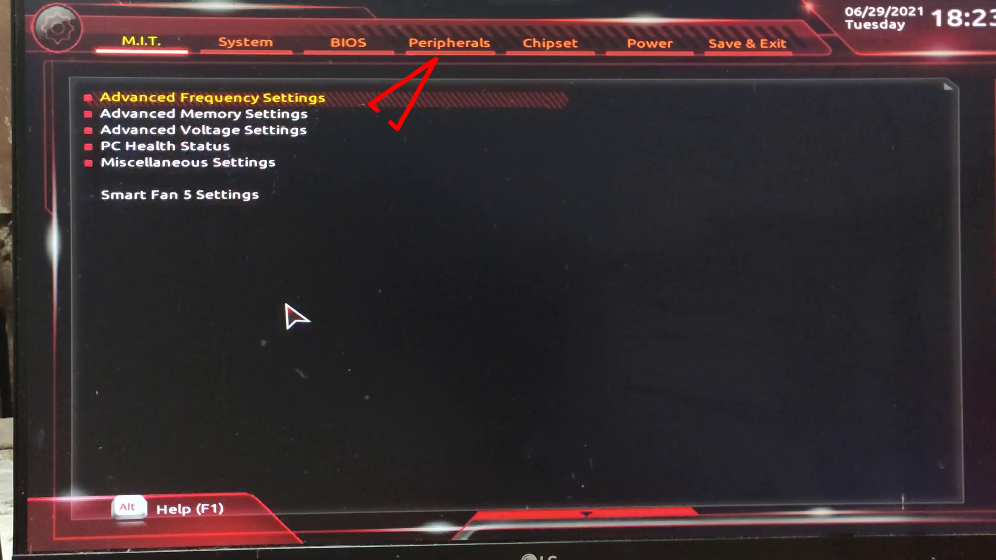
Go to the Peripherals page and select the AMD CPU fTPM setting, currently Disabled.
click(348, 43)
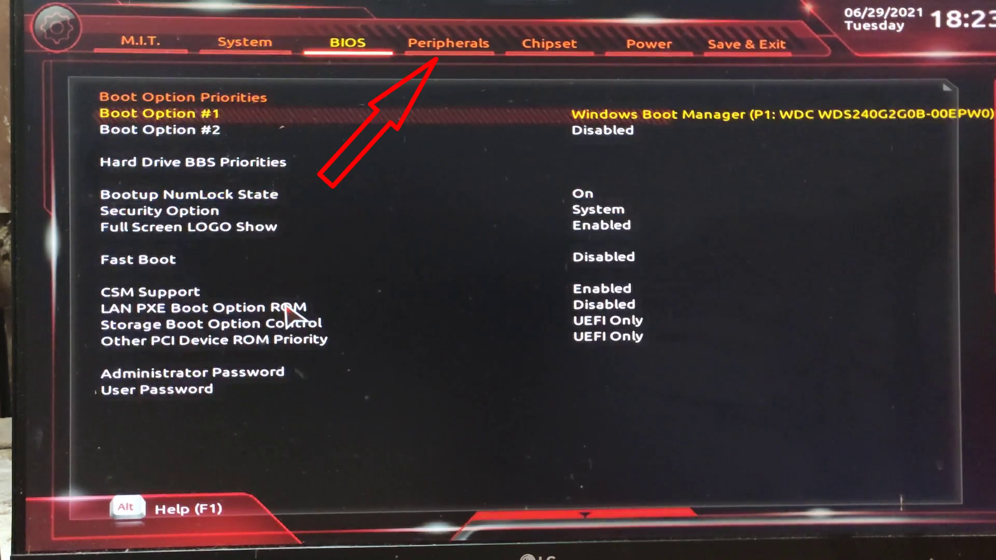
click(449, 43)
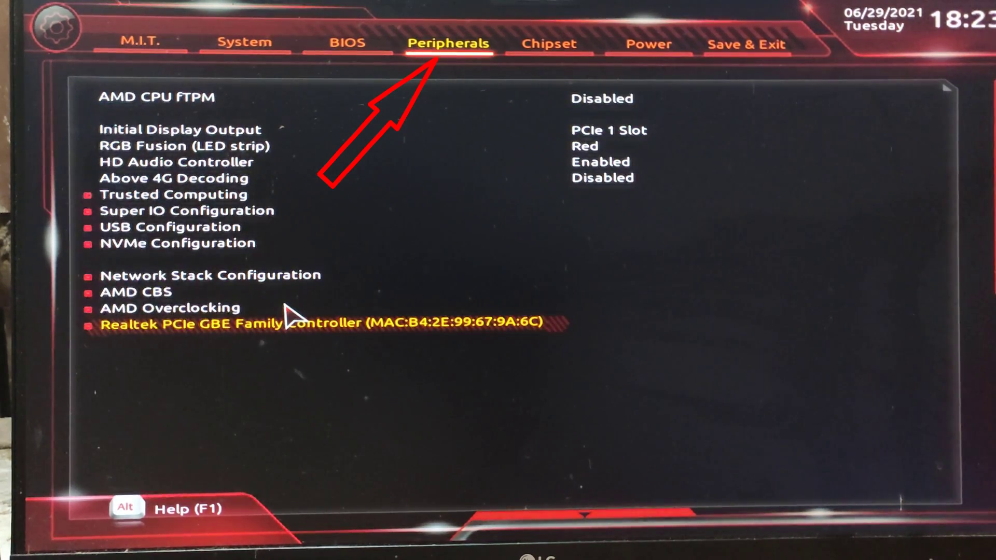
key(up)
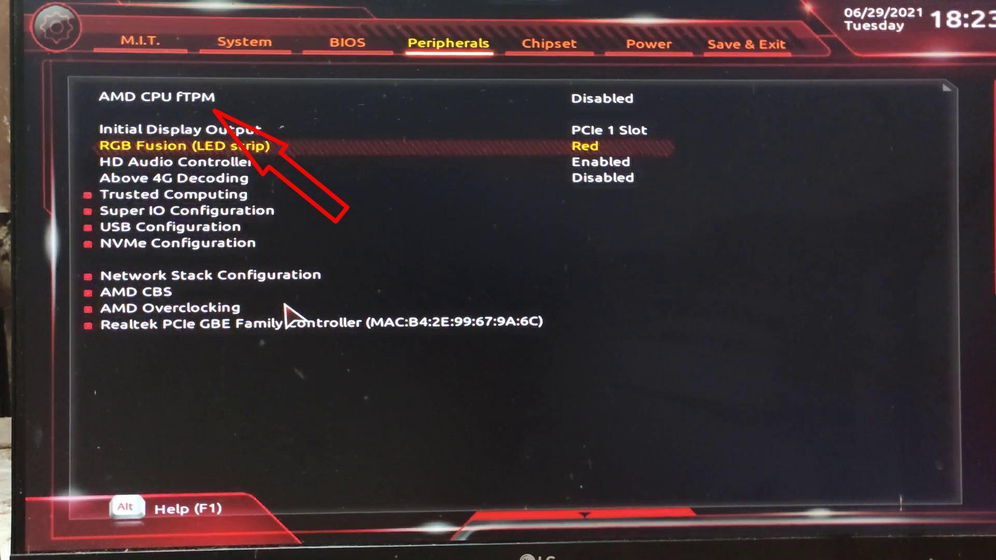
key(Up)
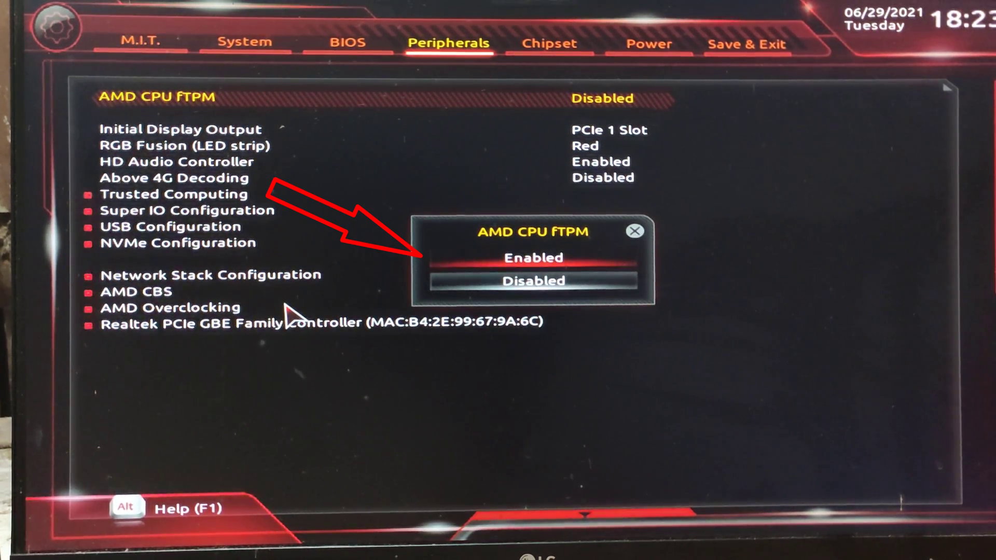
Set AMD CPU fTPM to Enabled.
click(532, 258)
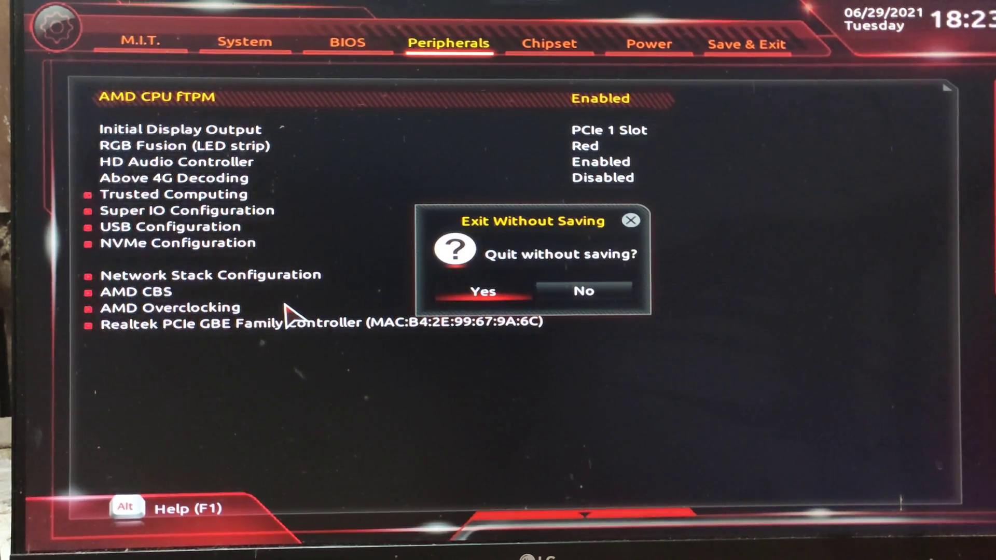
Answer the exit prompt to leave the BIOS and boot back into Windows.
click(482, 291)
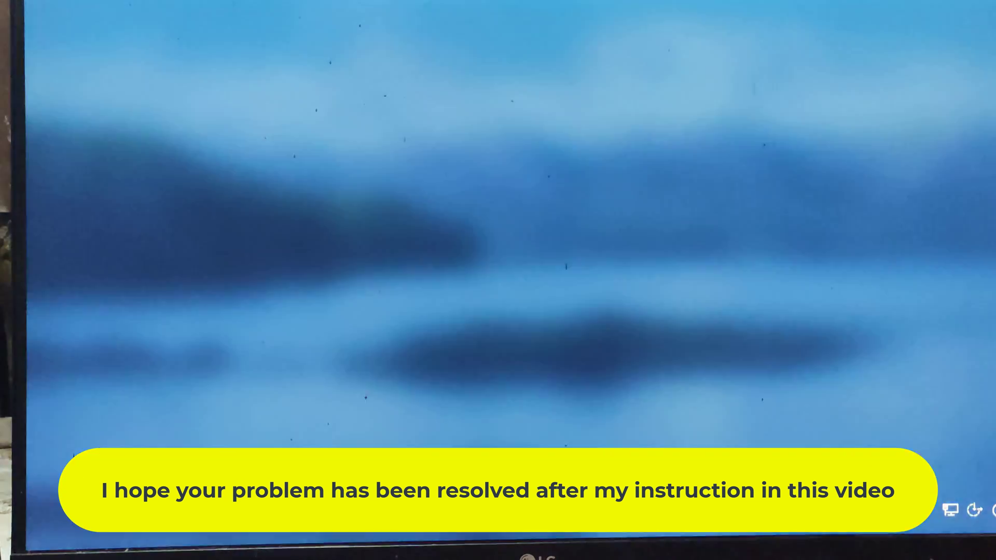